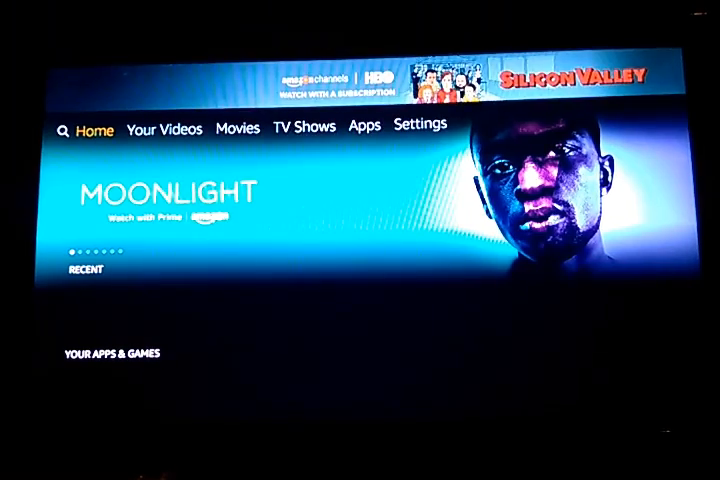
Scroll the Fire TV home screen down to Your Apps & Games and highlight Downloader
{"action": "scroll", "scroll_direction": "down", "scroll_amount": 3}
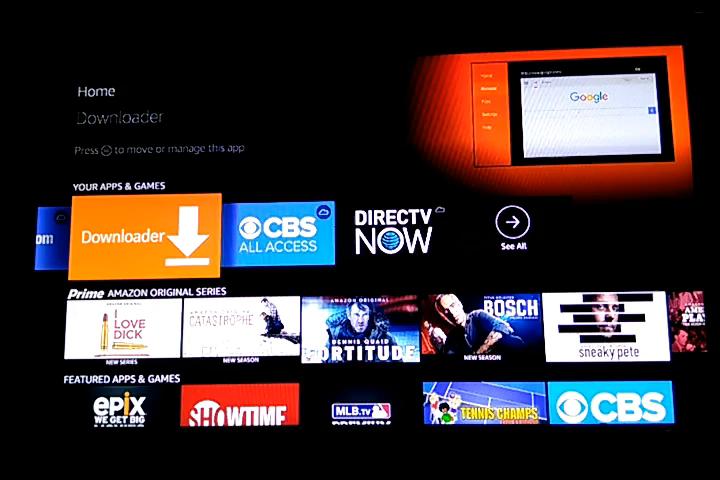
Launch Downloader and start typing the Kodi web address into the URL field
{"action": "left_click", "coordinate": [147, 230]}
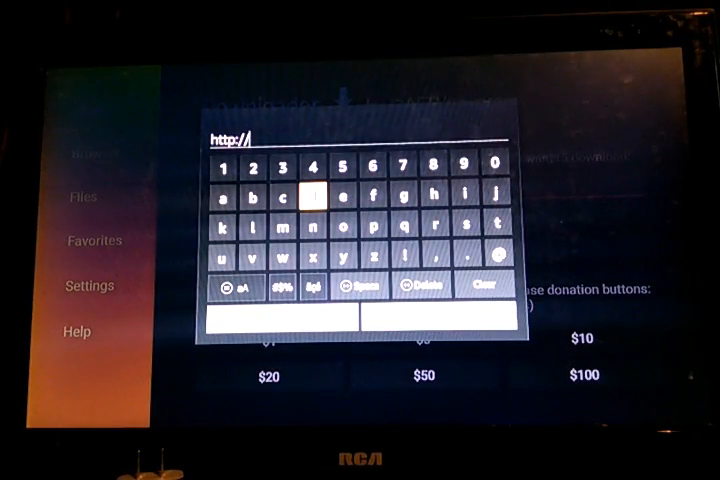
{"action": "left_click", "coordinate": [349, 287]}
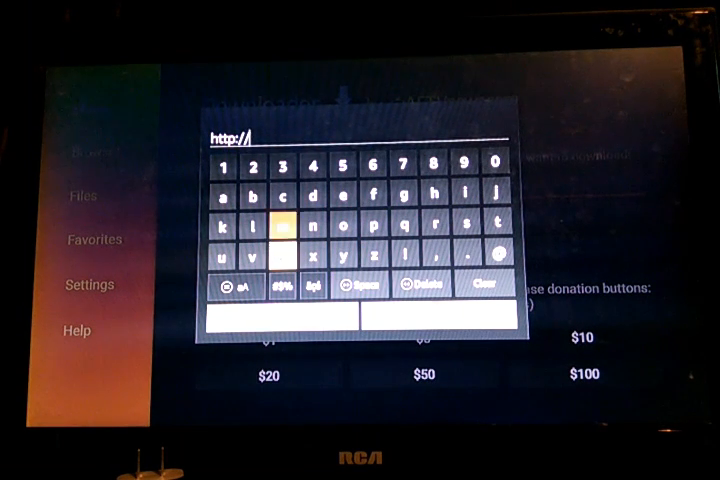
{"action": "left_click", "coordinate": [222, 217]}
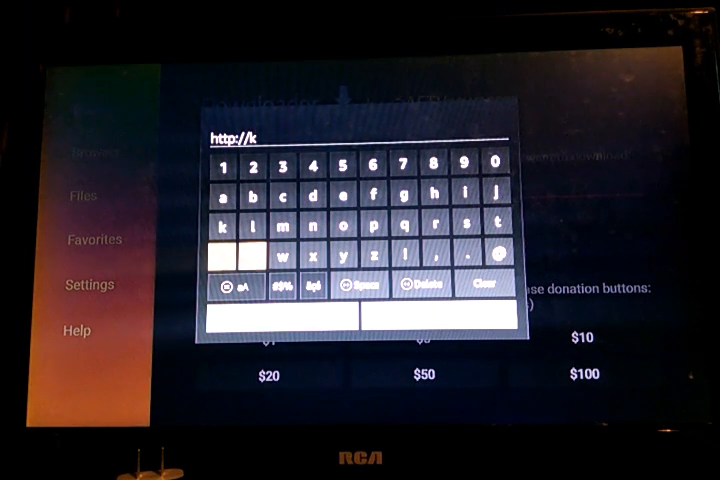
{"action": "left_click", "coordinate": [314, 195]}
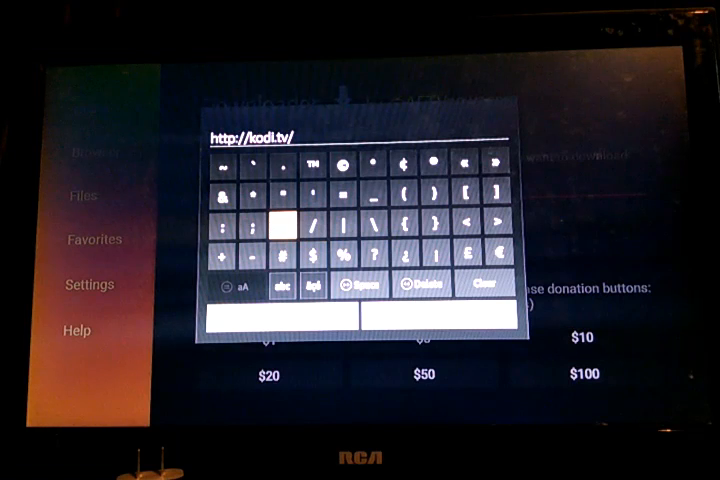
{"action": "left_click", "coordinate": [277, 287]}
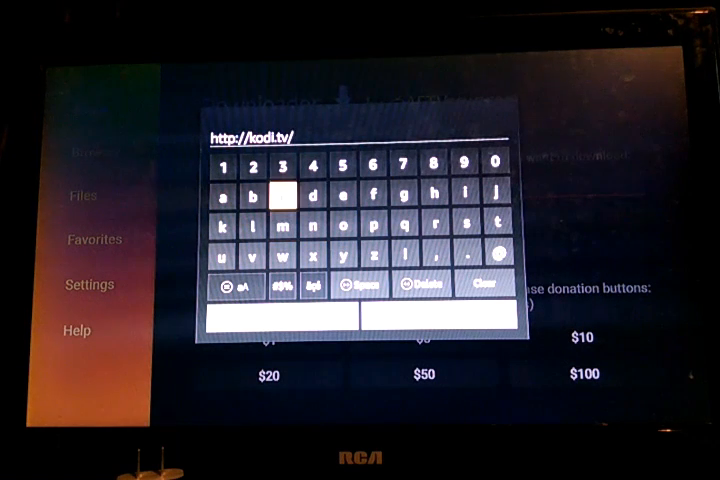
{"action": "left_click", "coordinate": [309, 221]}
{"action": "type", "text": "dow"}
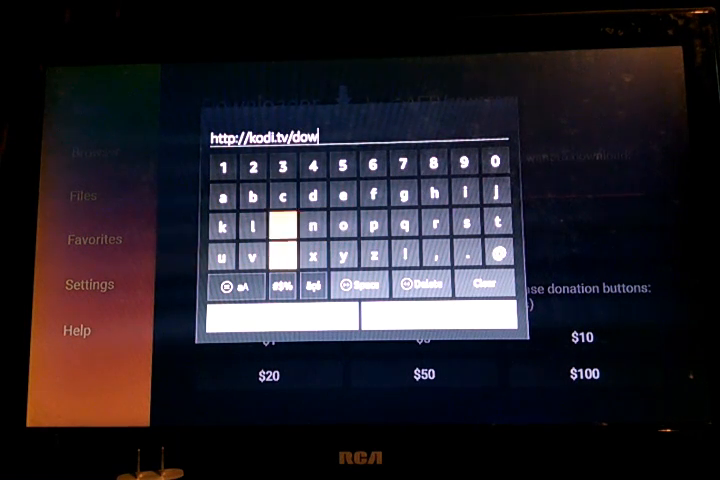
{"action": "left_click", "coordinate": [313, 222]}
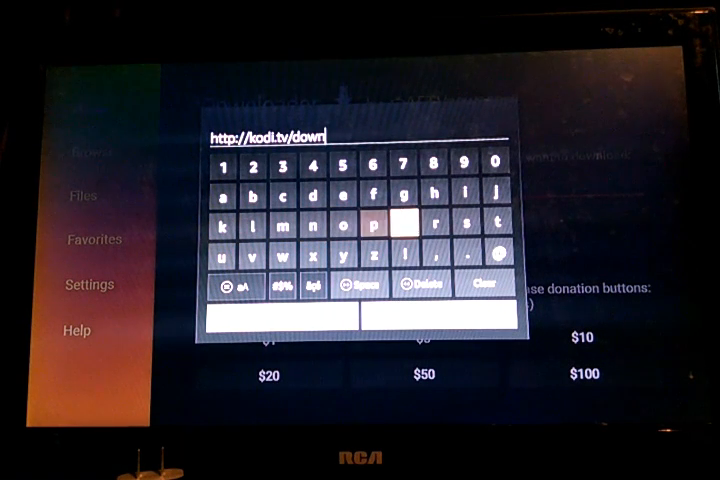
{"action": "left_click", "coordinate": [251, 219]}
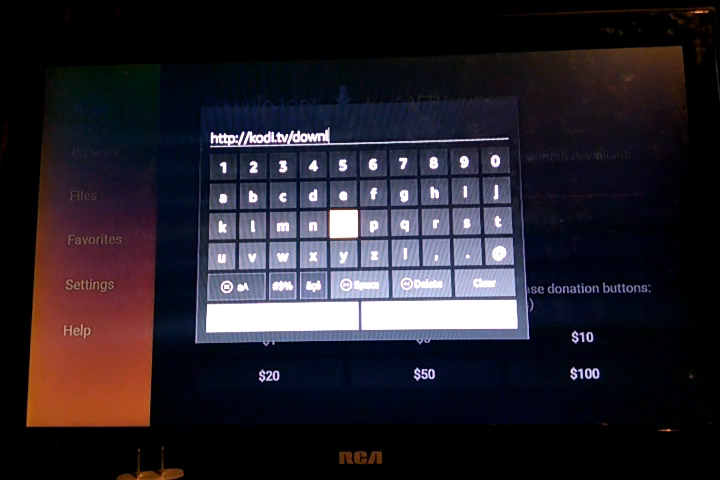
{"action": "left_click", "coordinate": [222, 194]}
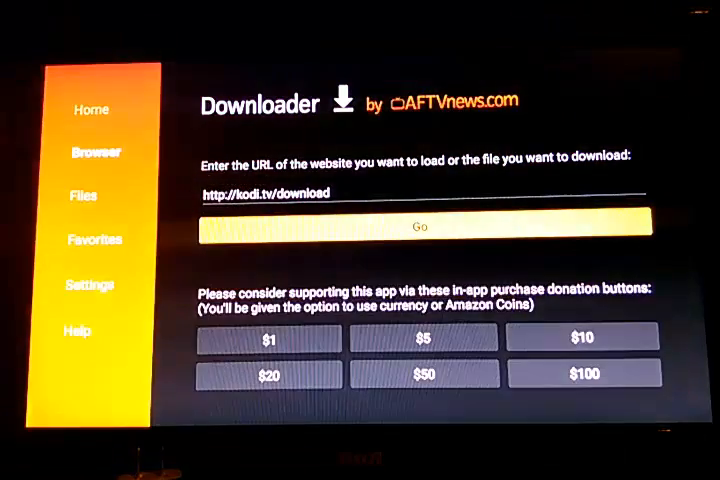
Load kodi.tv/download, then open the Android page for Kodi v17.2 Krypton
{"action": "left_click", "coordinate": [416, 224]}
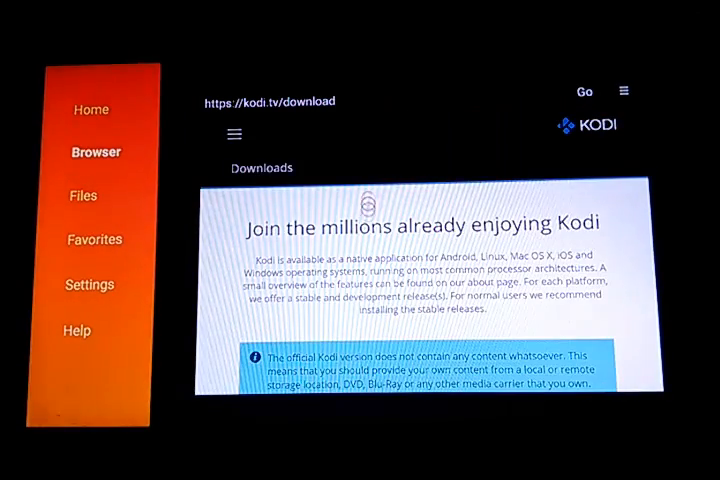
{"action": "scroll", "scroll_direction": "down", "scroll_amount": 3}
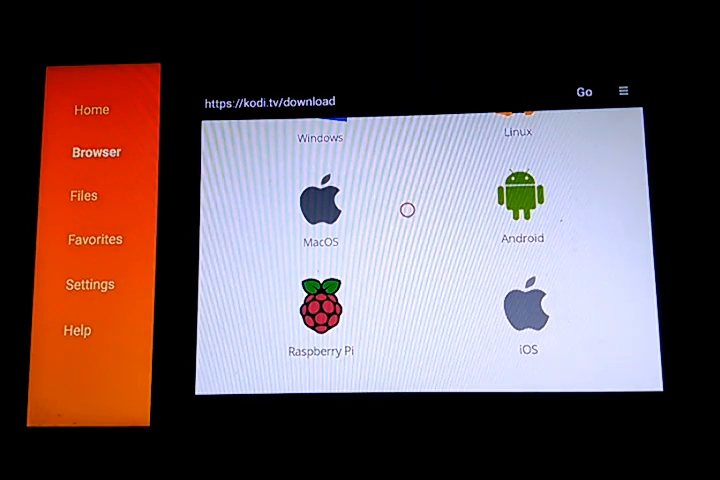
{"action": "left_click", "coordinate": [526, 200]}
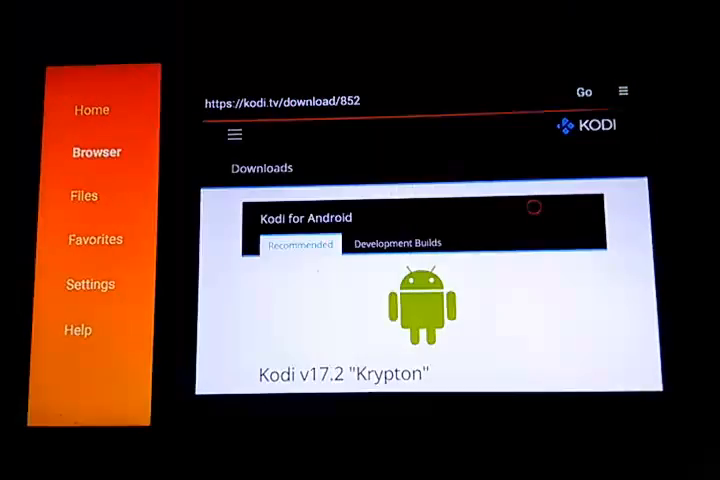
{"action": "scroll", "scroll_direction": "down", "scroll_amount": 3}
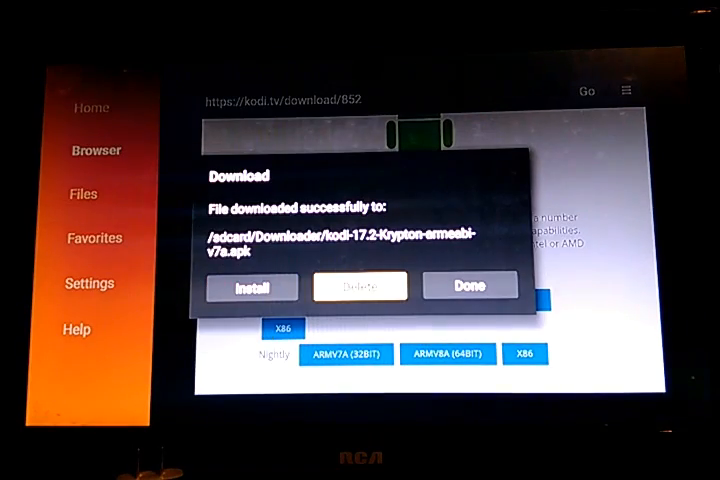
Delete kodi-17.2-Krypton-armeabi-v7a.apk and confirm the deletion
{"action": "left_click", "coordinate": [359, 286]}
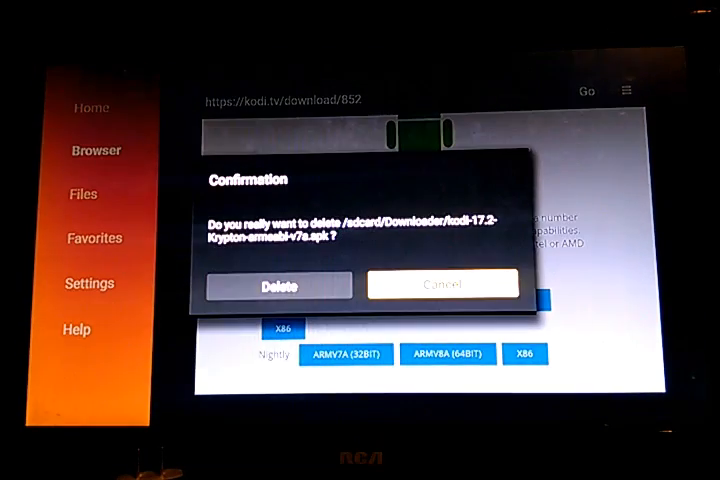
{"action": "left_click", "coordinate": [284, 285]}
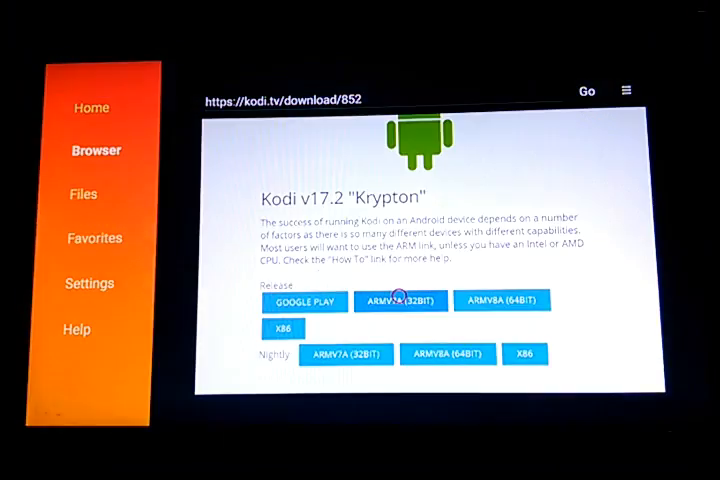